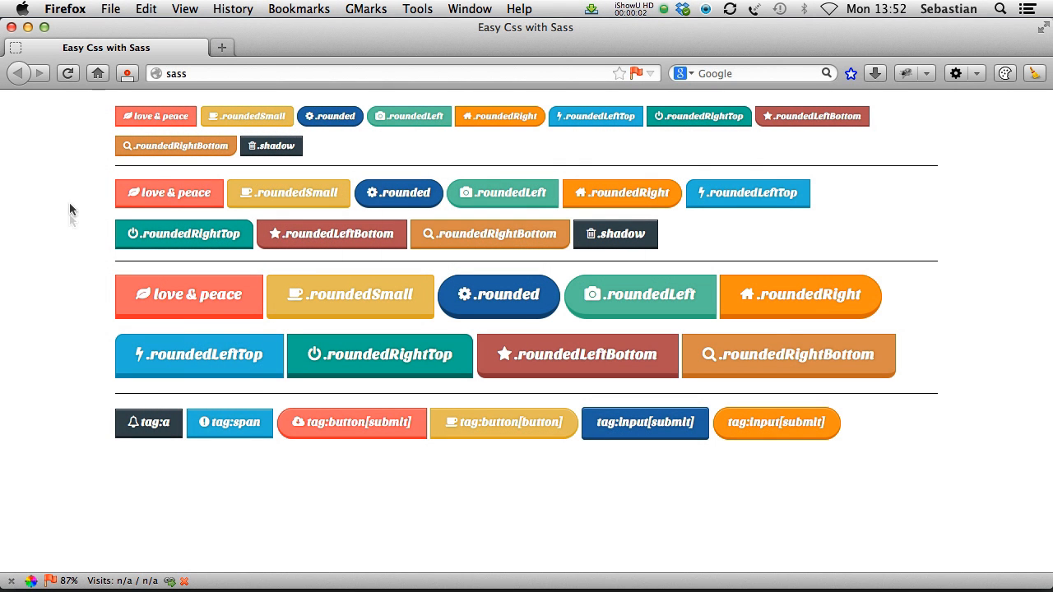
mouse_move(67, 384)
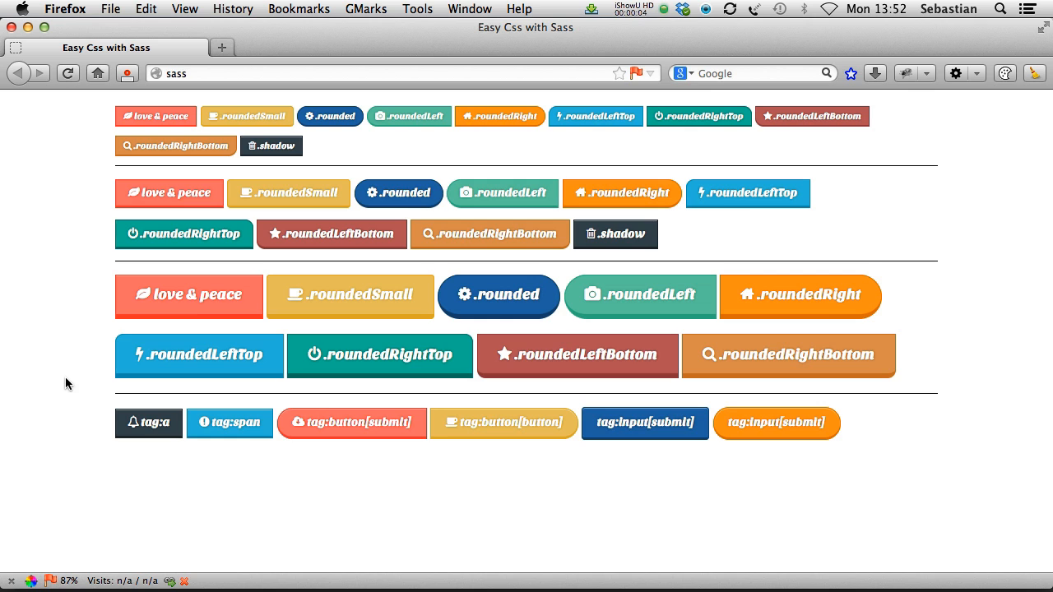
mouse_move(70, 366)
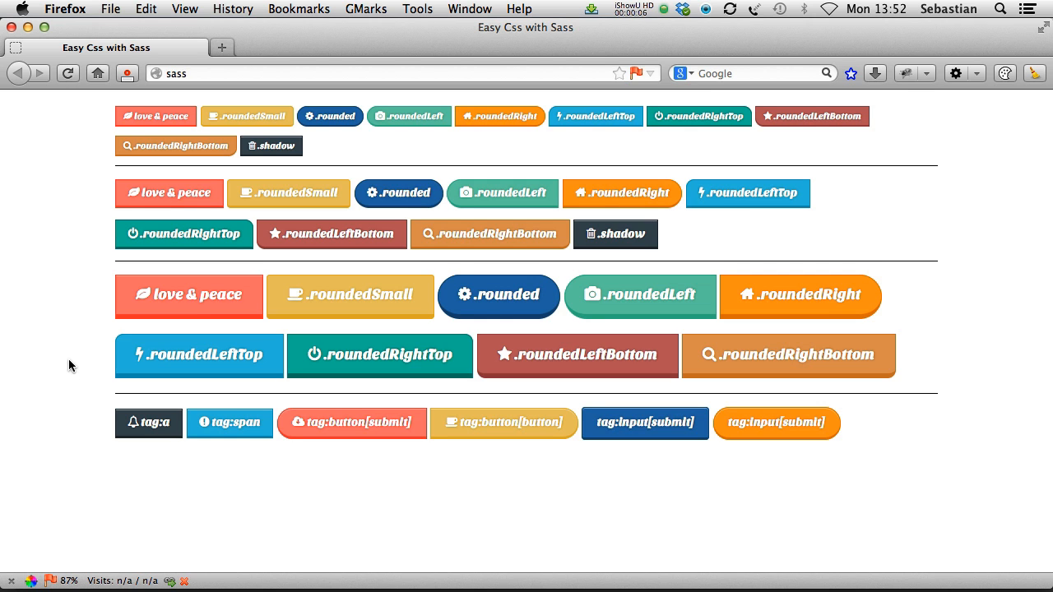
mouse_move(62, 271)
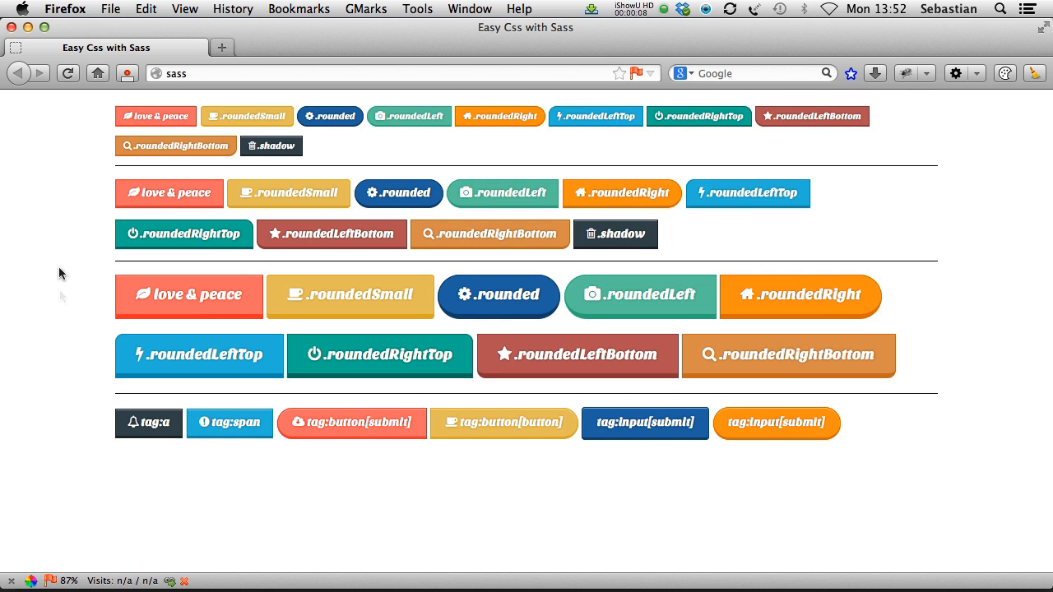
mouse_move(74, 258)
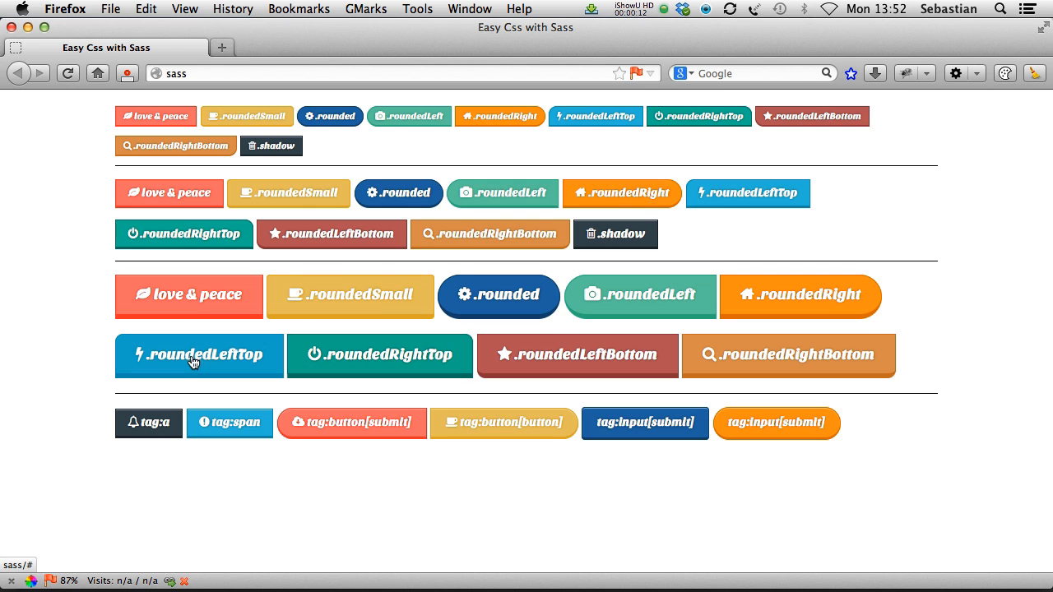
mouse_move(105, 355)
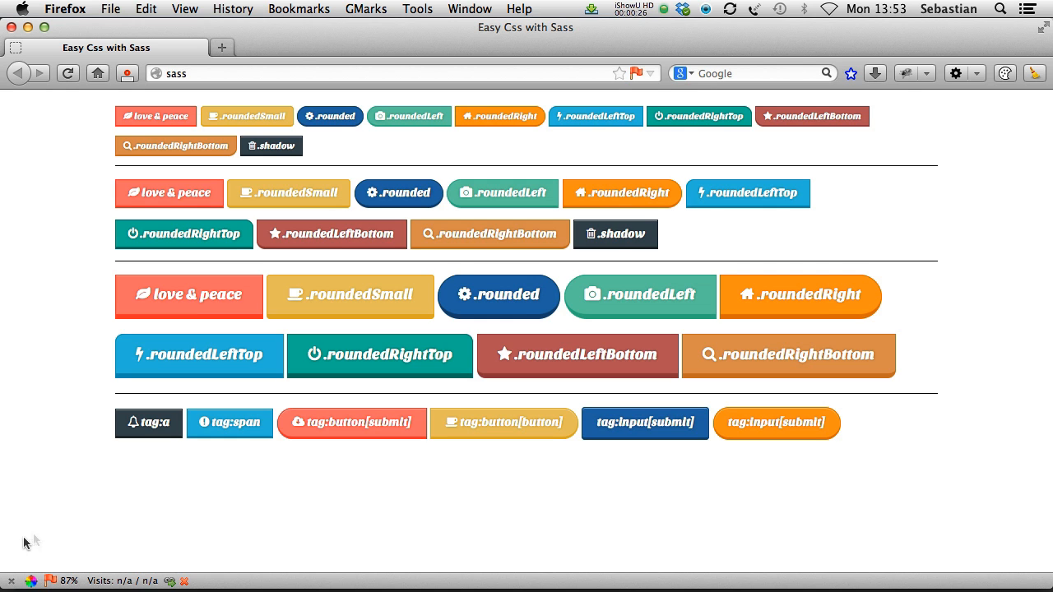
mouse_move(33, 177)
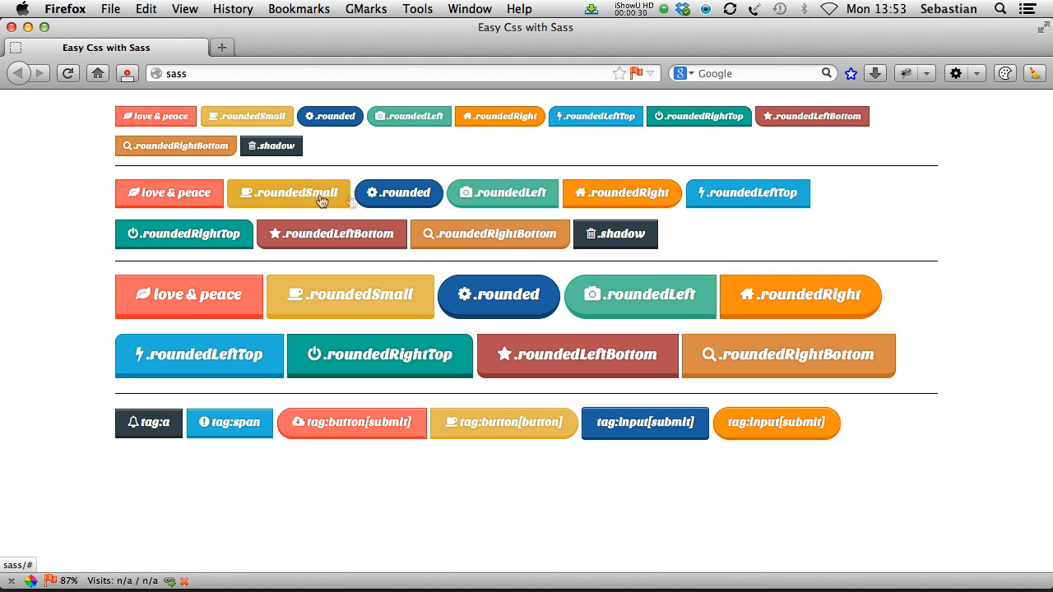
mouse_move(621, 193)
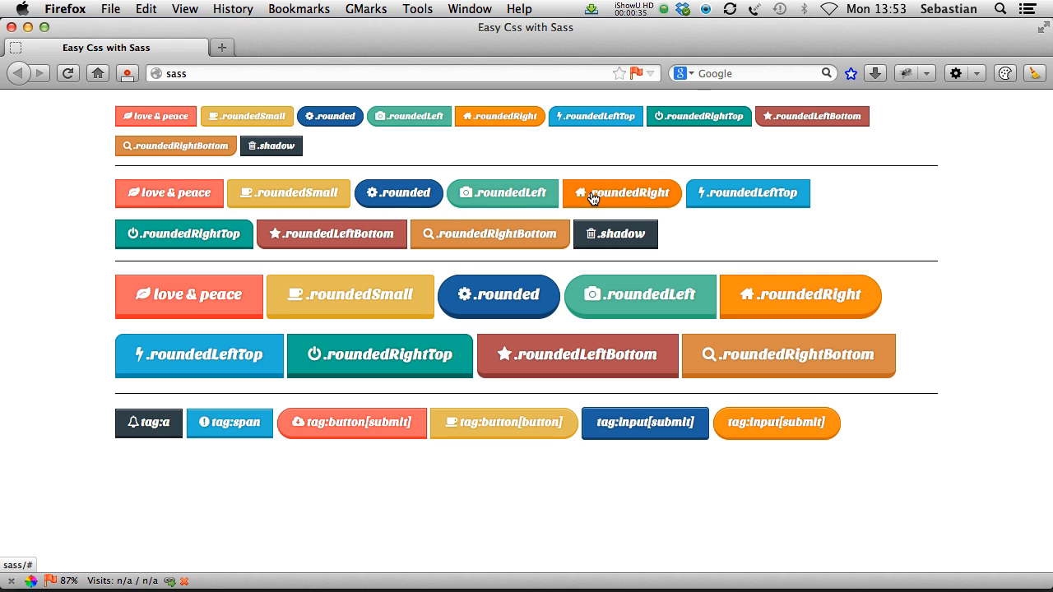
mouse_move(641, 228)
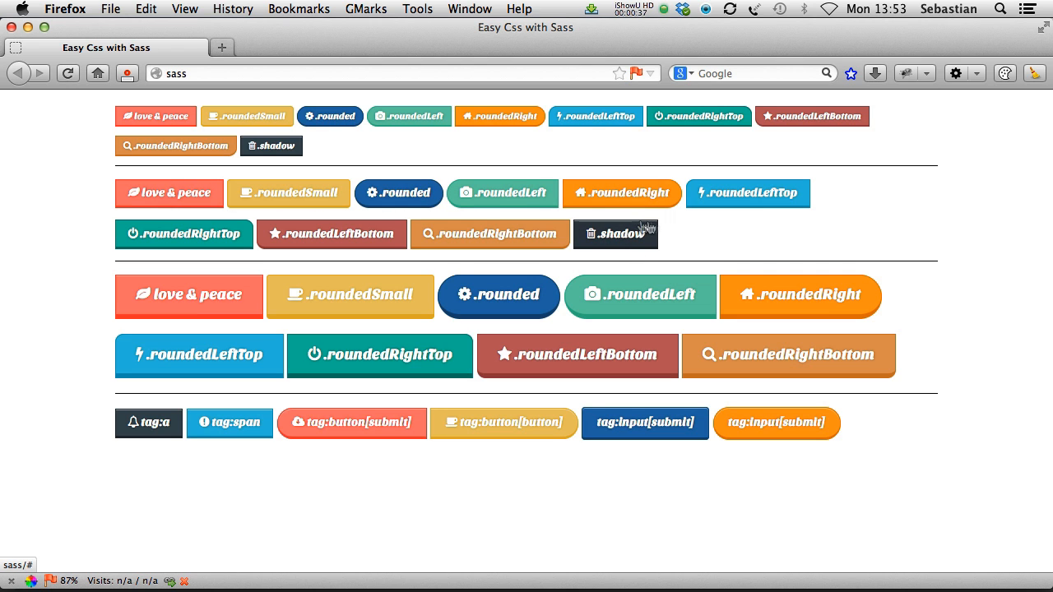
mouse_move(677, 237)
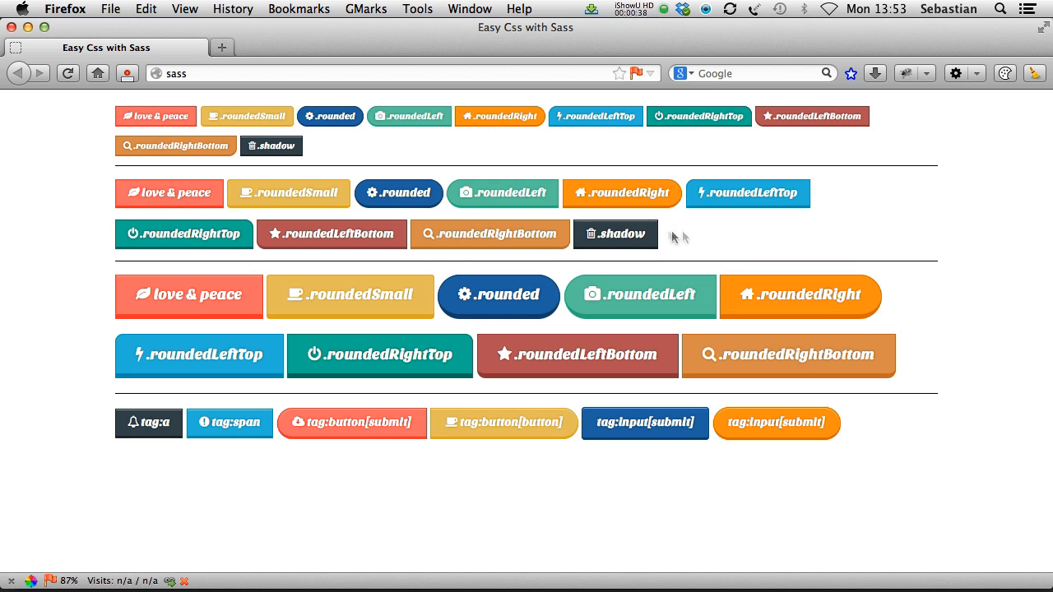
mouse_move(742, 237)
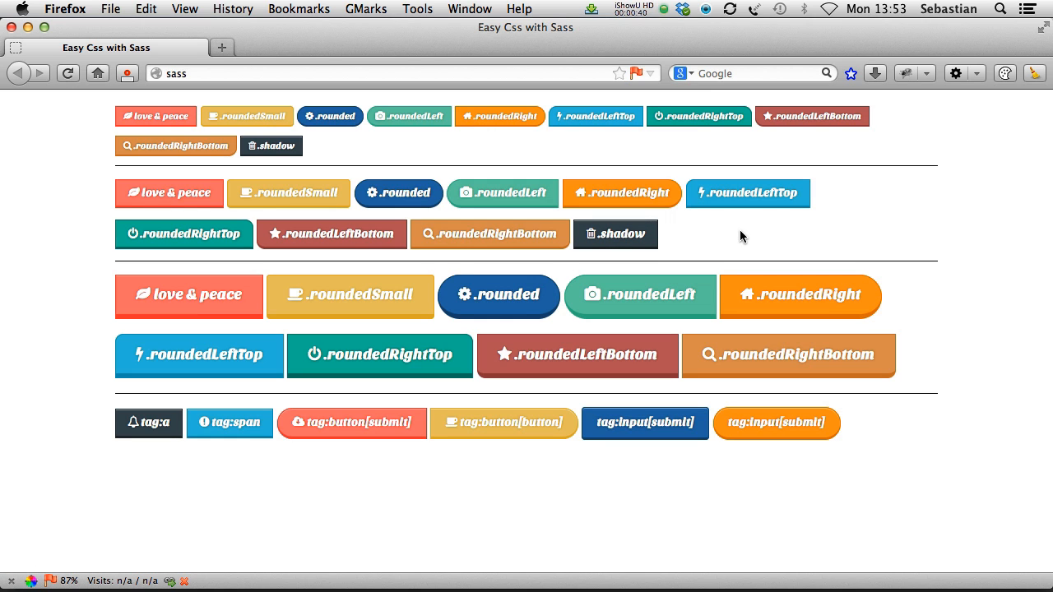